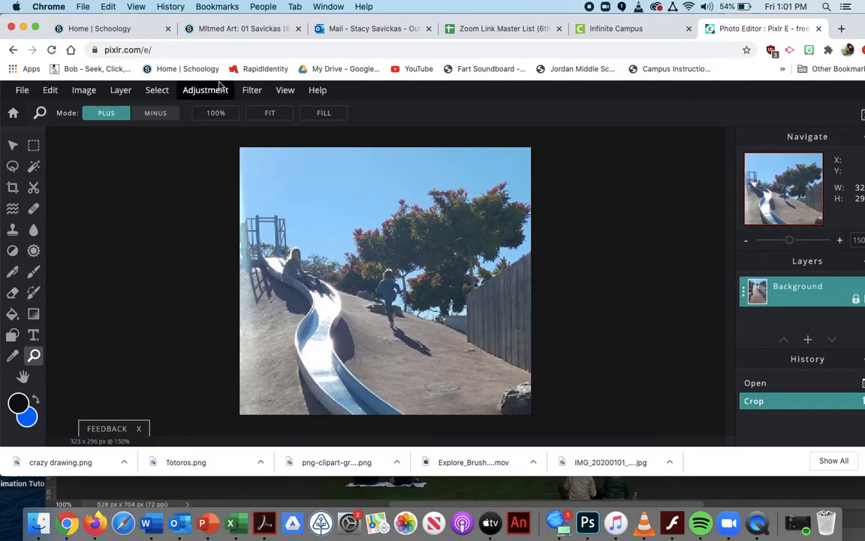
- Adjust Brightness & contrast to brightness about -21 and contrast about 24
click(206, 89)
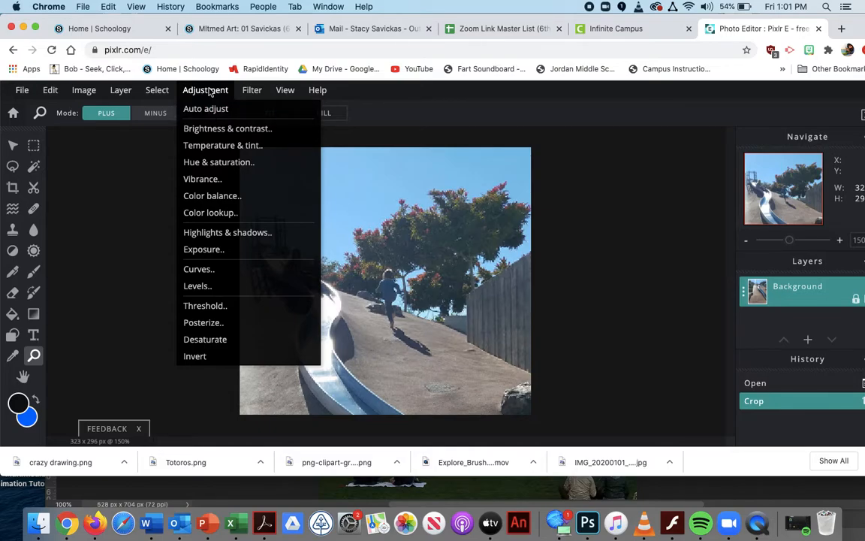
mouse_move(228, 128)
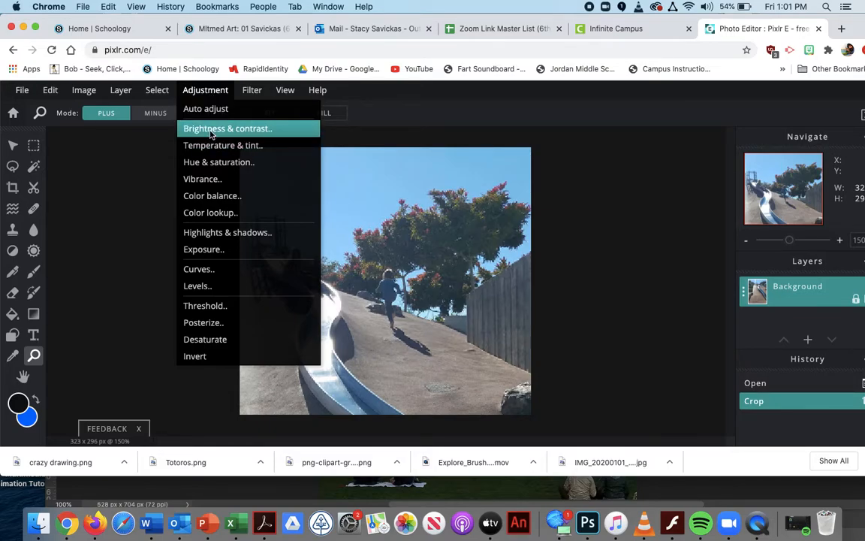
click(228, 128)
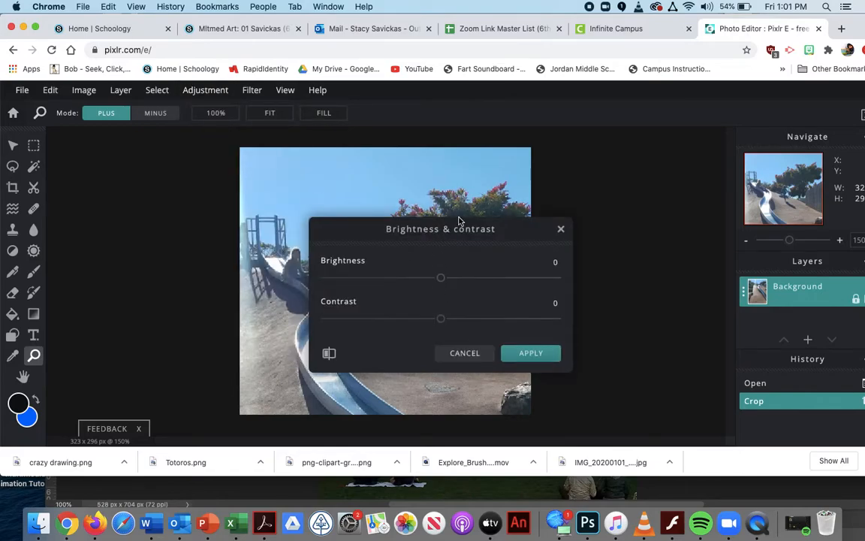
drag(440, 228, 575, 154)
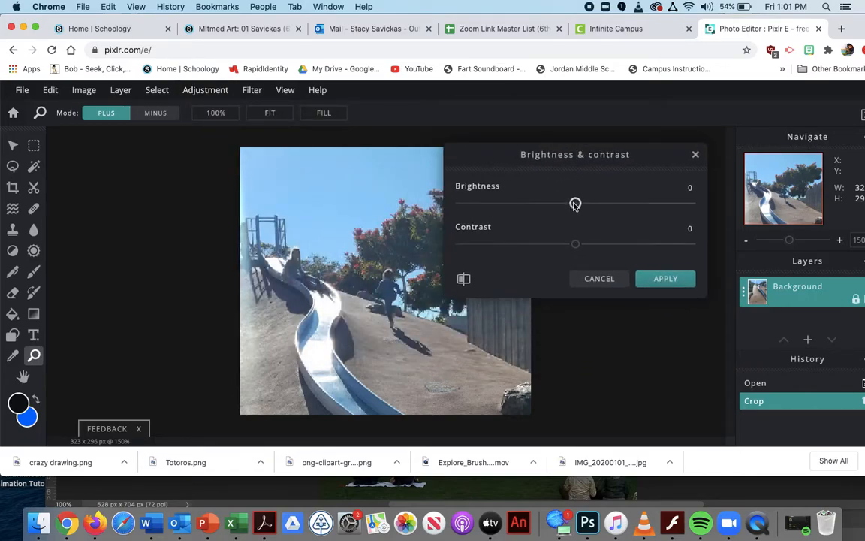
drag(575, 203, 549, 203)
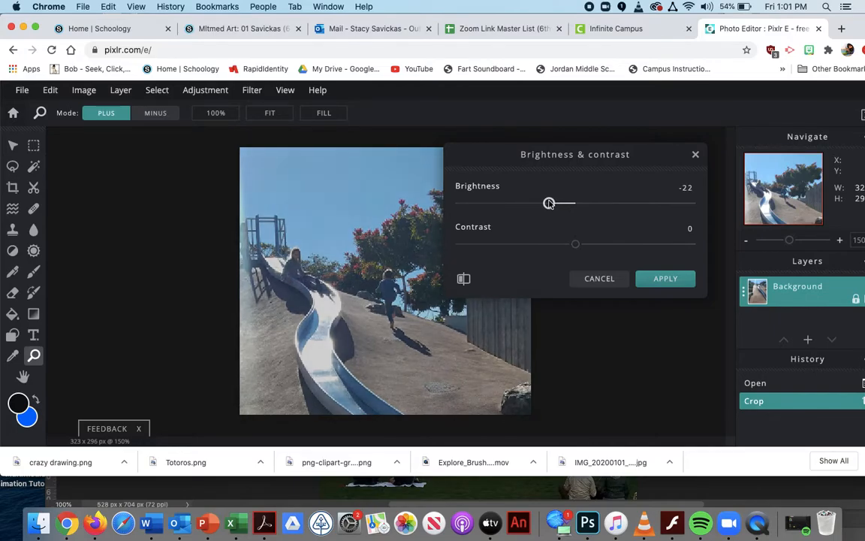
drag(548, 203, 551, 203)
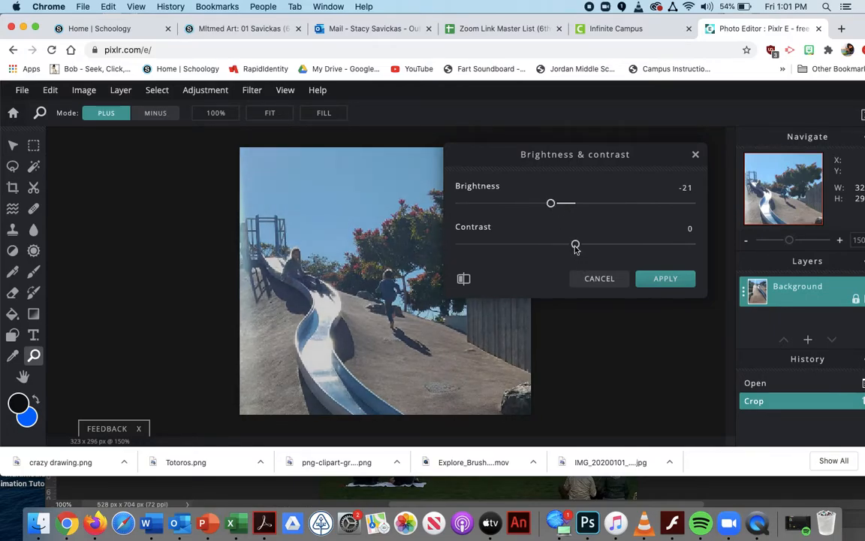
drag(575, 243, 601, 242)
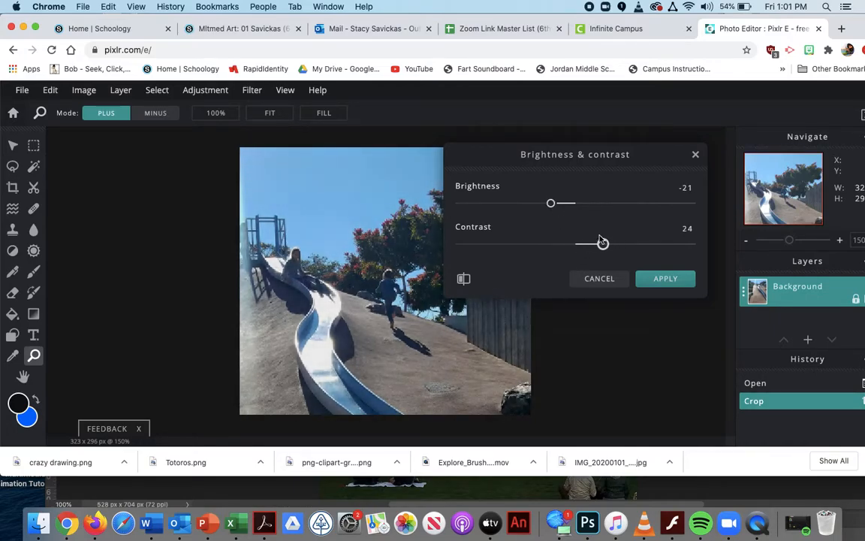
drag(601, 243, 585, 244)
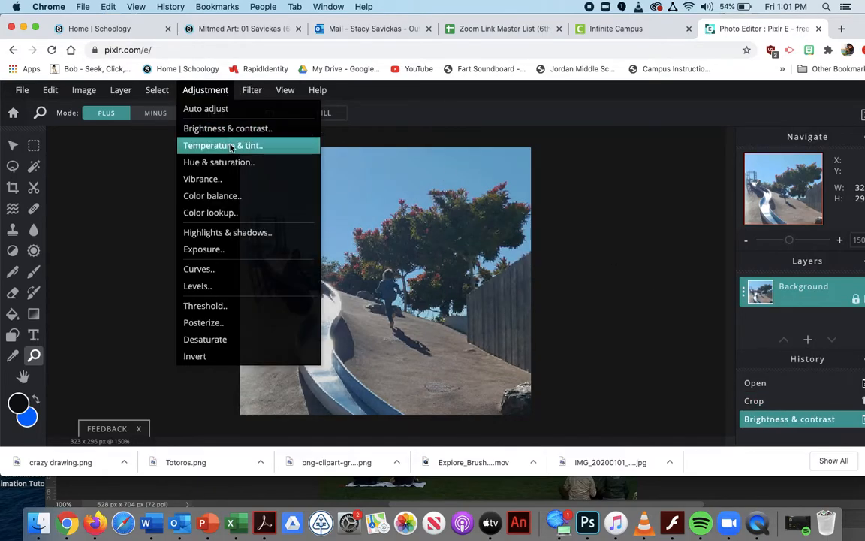
- Apply a Temperature & tint adjustment of temperature -2 and tint -11
click(218, 145)
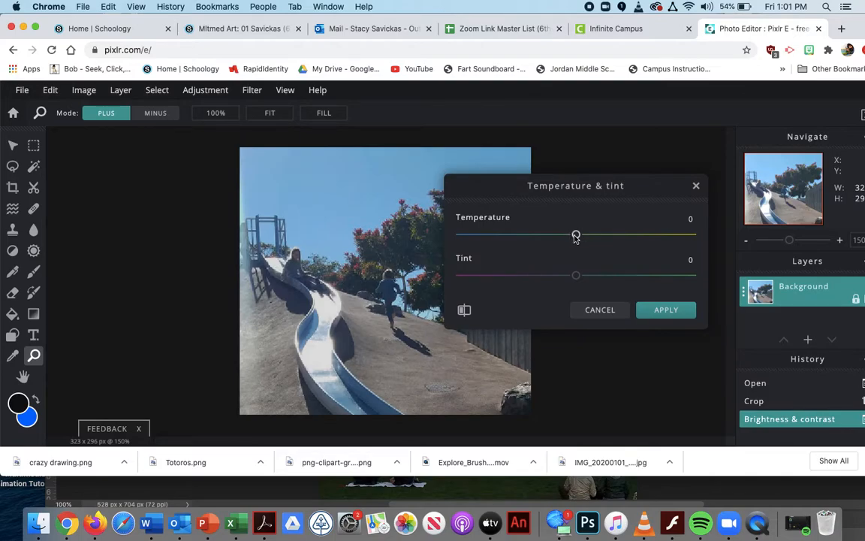
drag(576, 233, 637, 232)
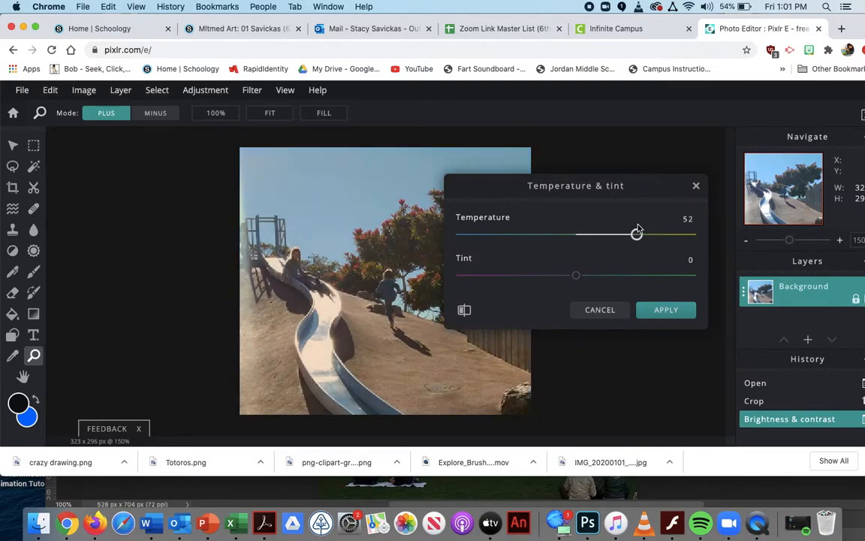
drag(637, 233, 572, 234)
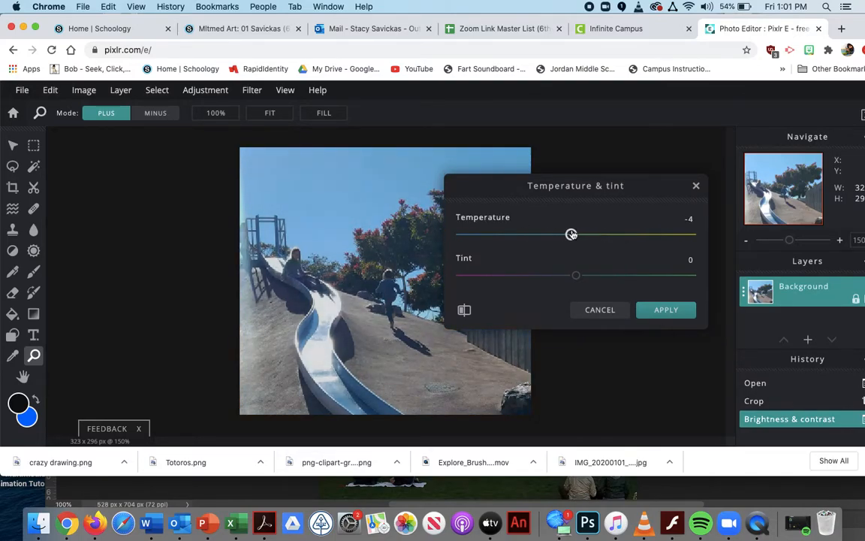
drag(576, 275, 570, 275)
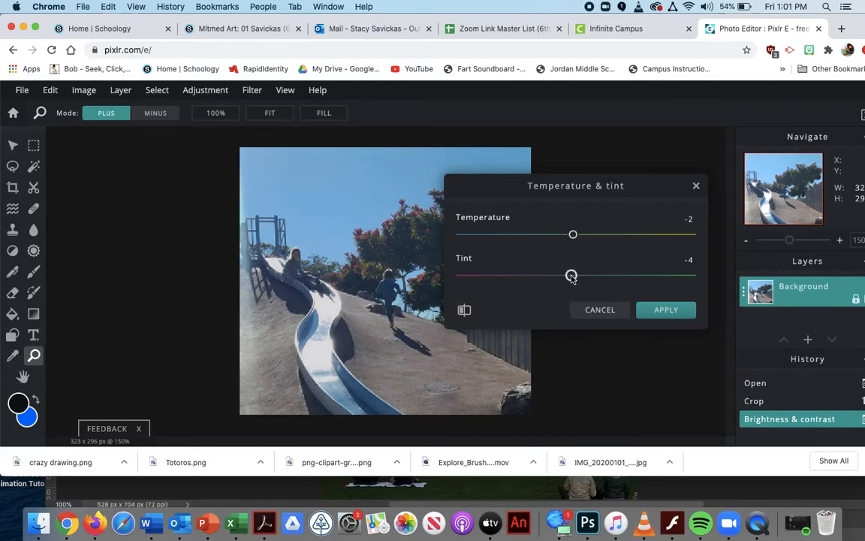
drag(572, 276, 526, 275)
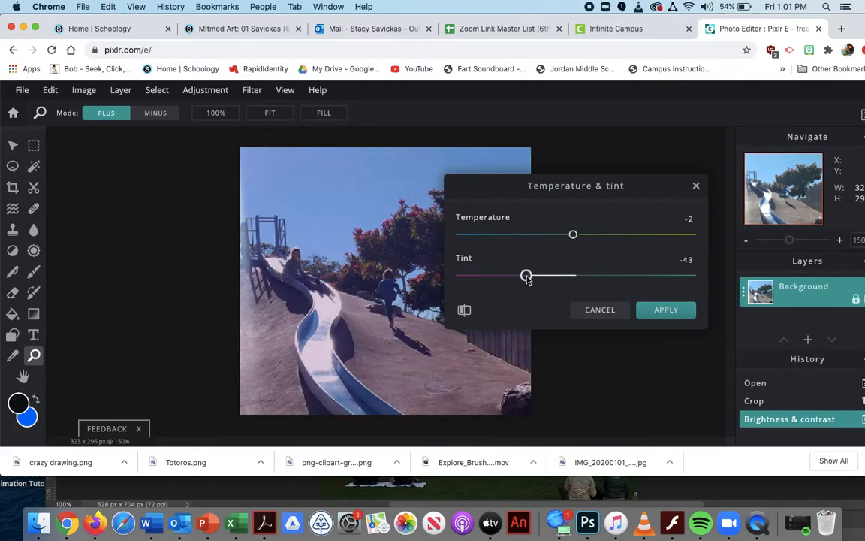
drag(526, 275, 571, 275)
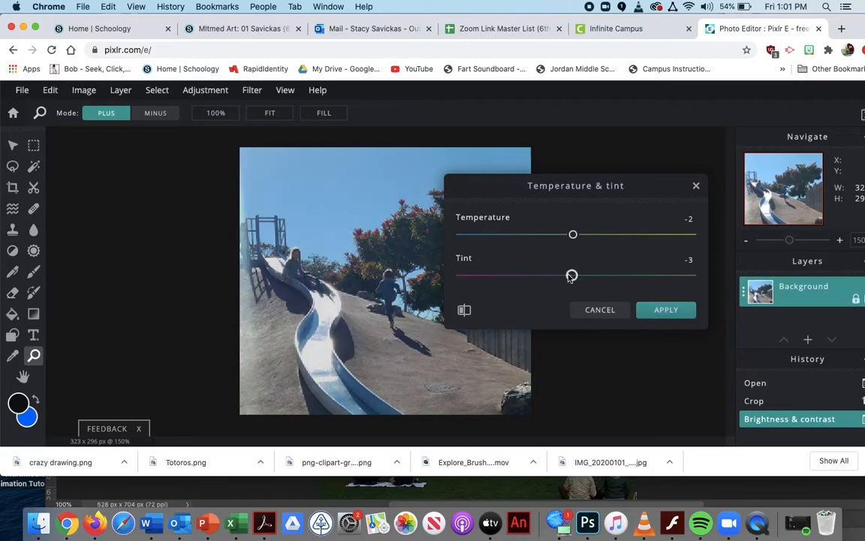
drag(570, 275, 562, 275)
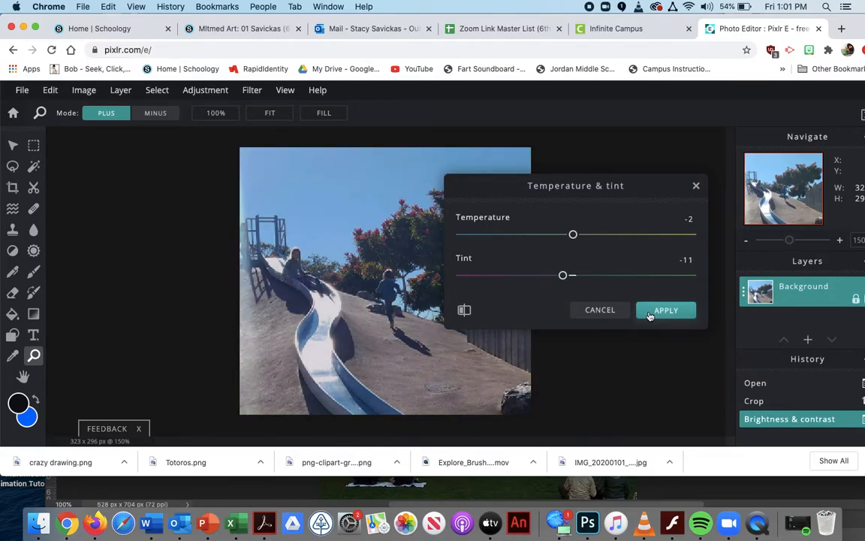
click(205, 89)
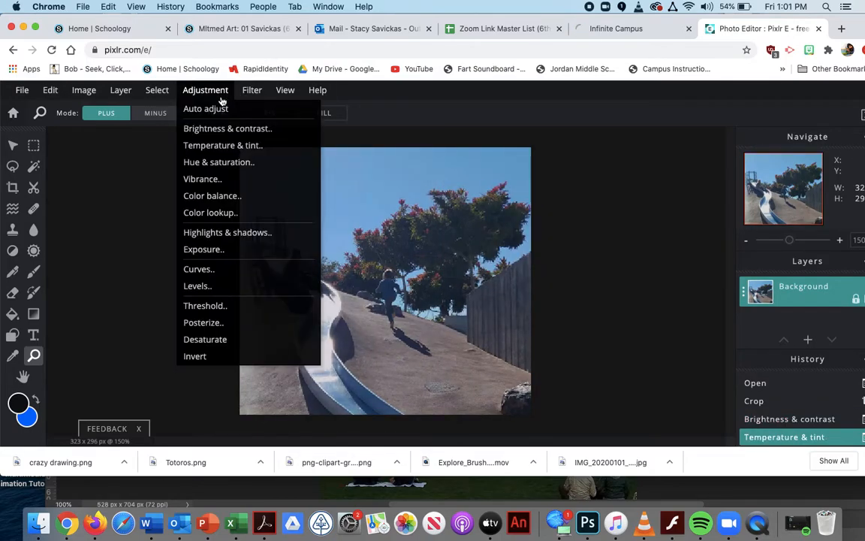
- In Hue & saturation, set saturation 15 and return lightness to 0 after previewing
click(218, 162)
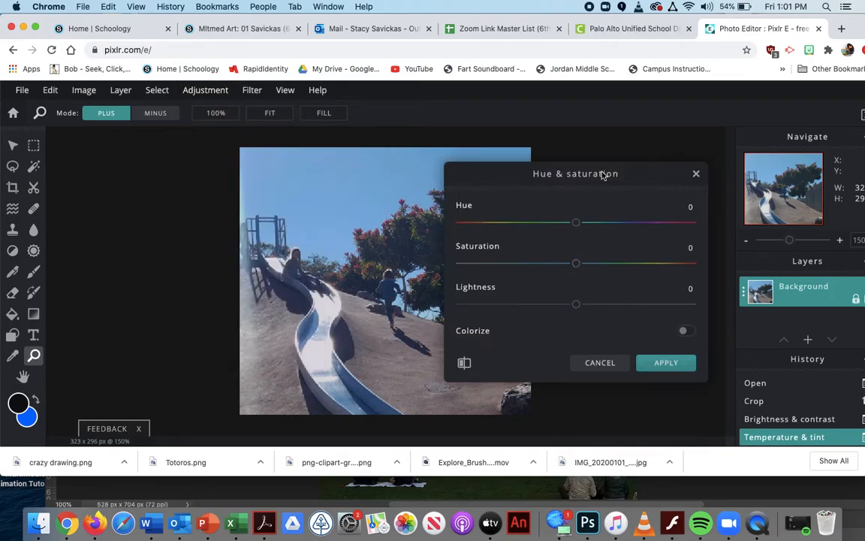
drag(575, 173, 619, 102)
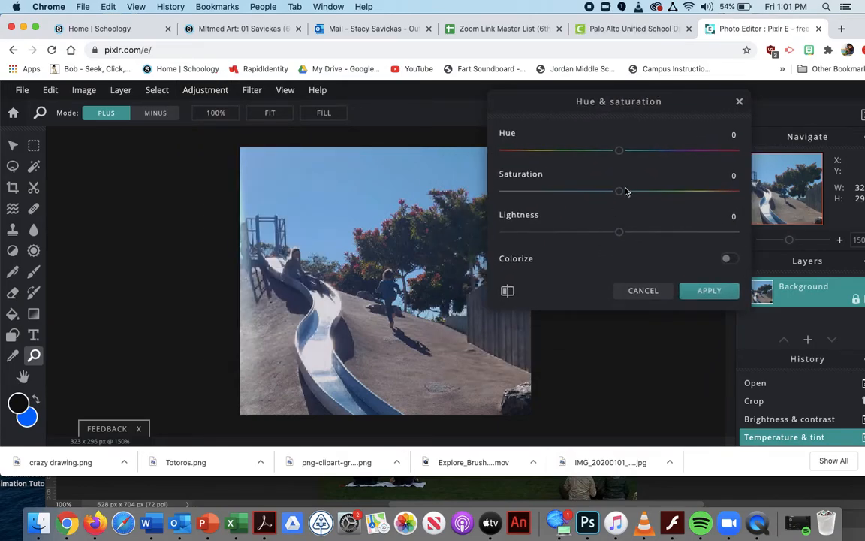
drag(619, 190, 636, 190)
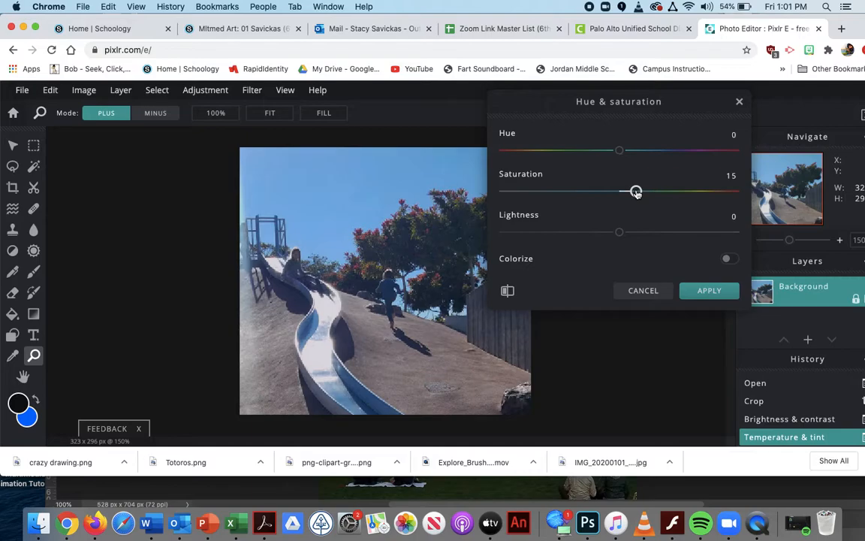
drag(619, 231, 612, 232)
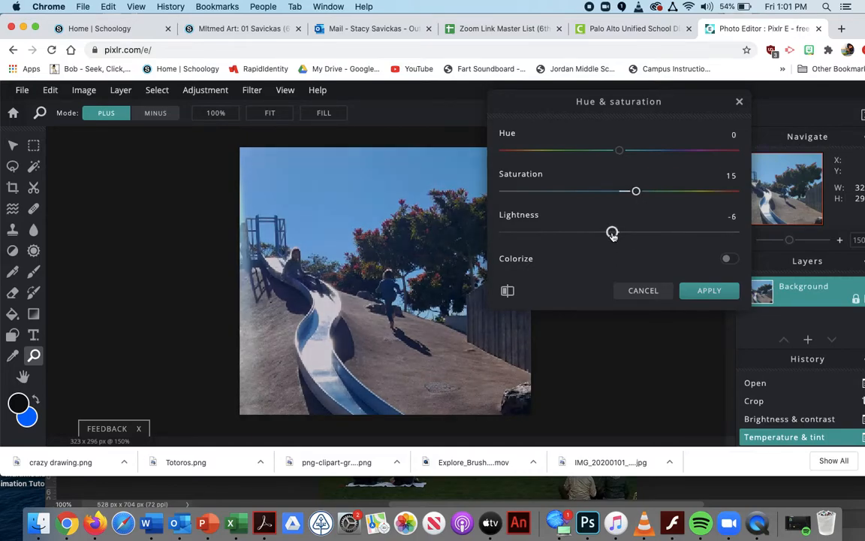
drag(612, 232, 606, 232)
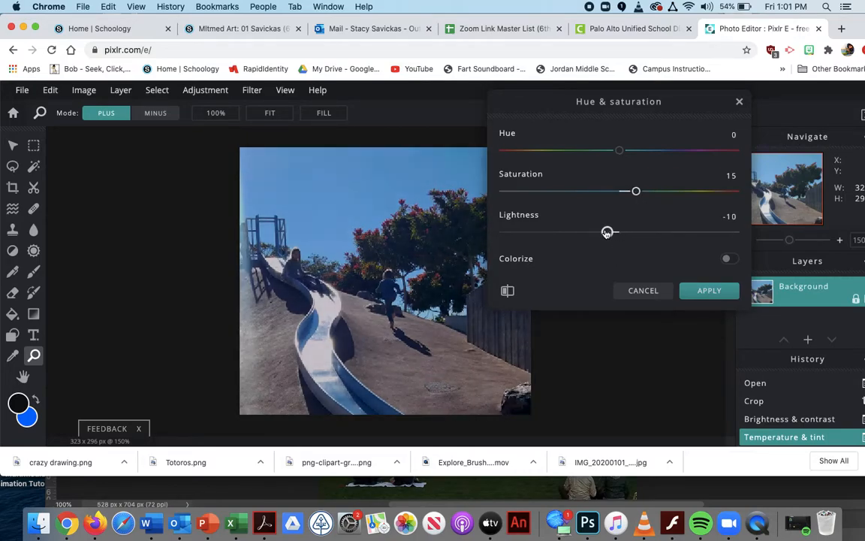
drag(607, 231, 538, 232)
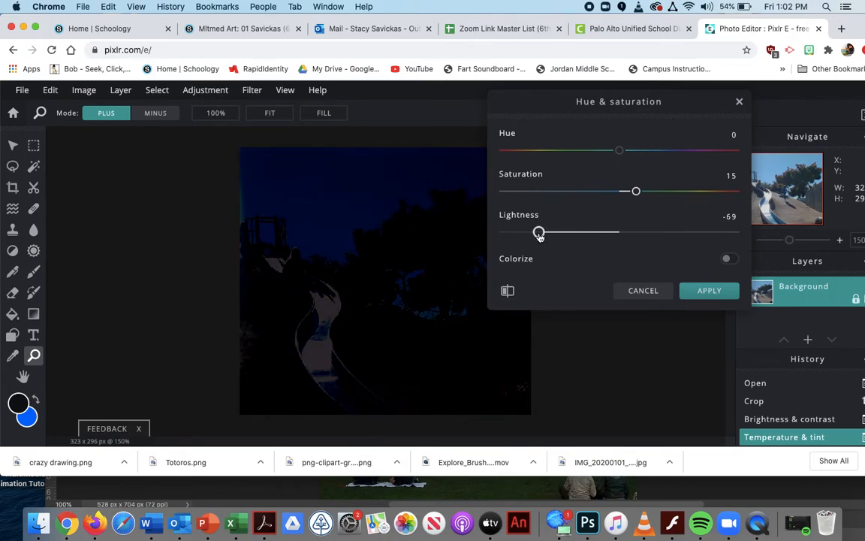
drag(539, 231, 616, 231)
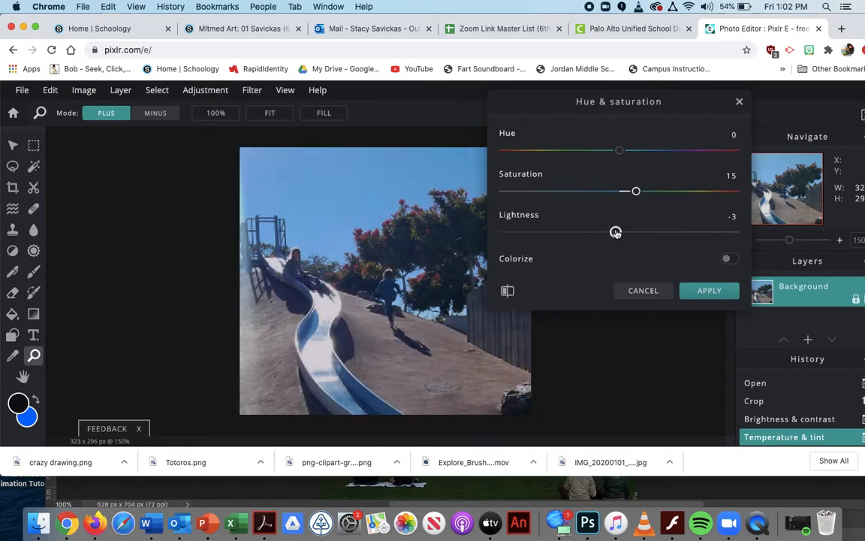
drag(615, 231, 617, 231)
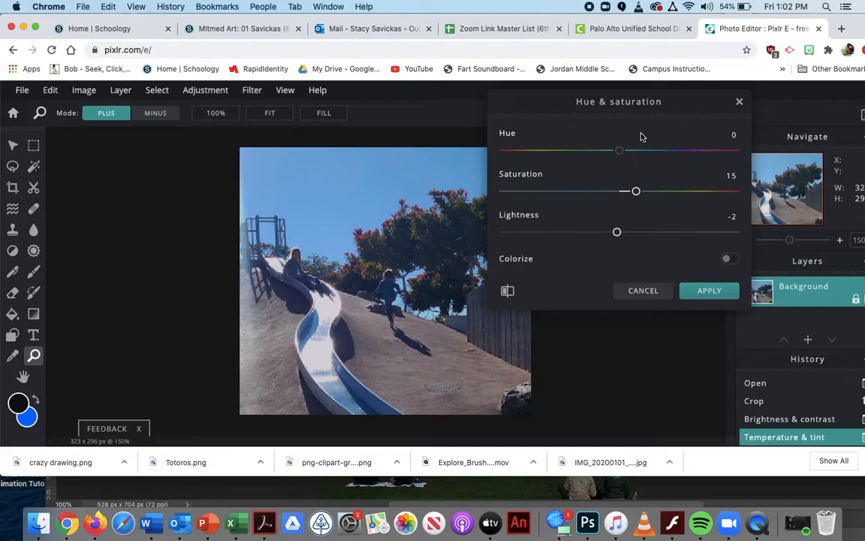
drag(617, 231, 618, 232)
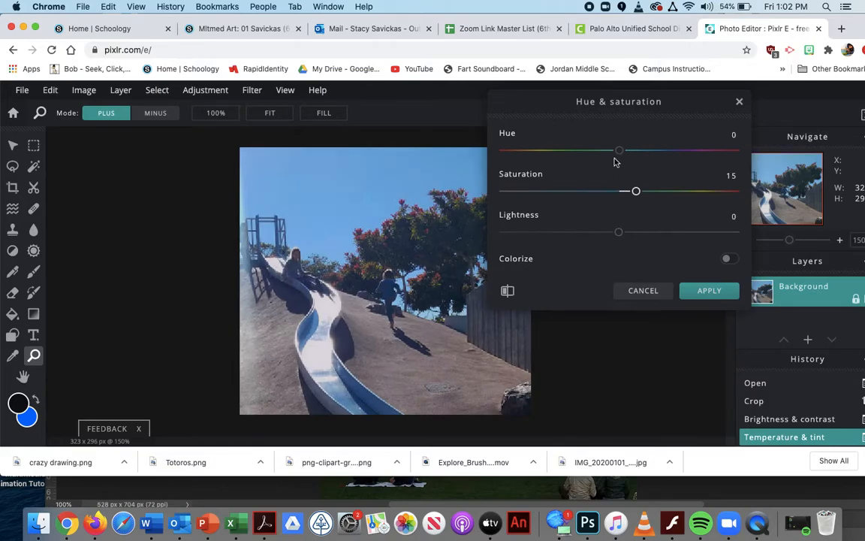
- Set hue to 3 after previewing extreme shifts, and apply the adjustment
drag(618, 151, 607, 150)
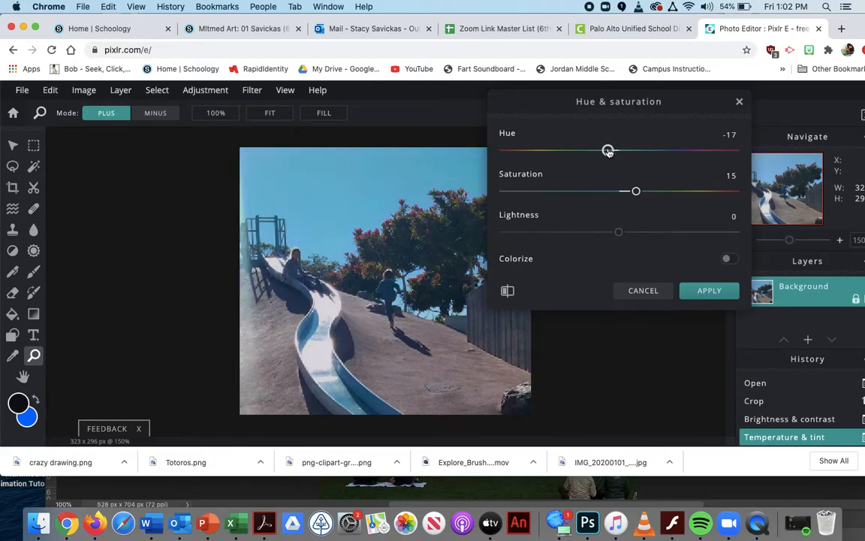
drag(608, 149, 621, 150)
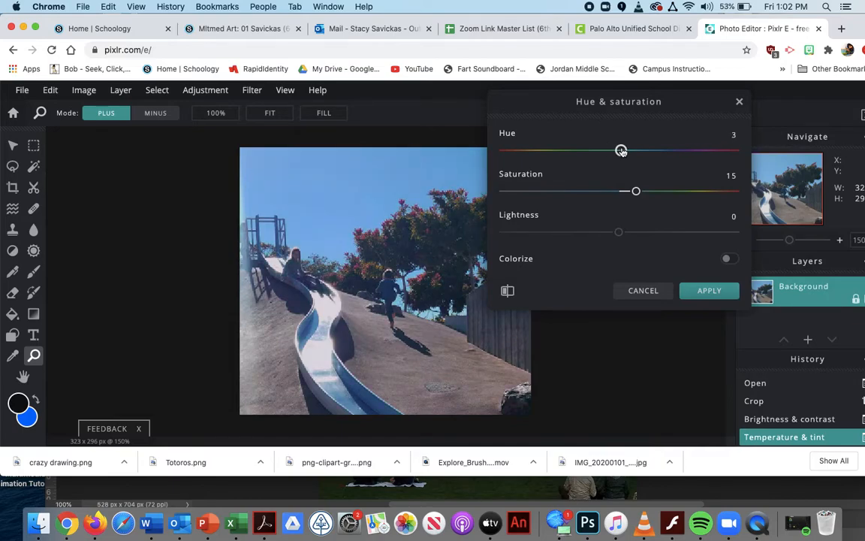
drag(621, 150, 733, 150)
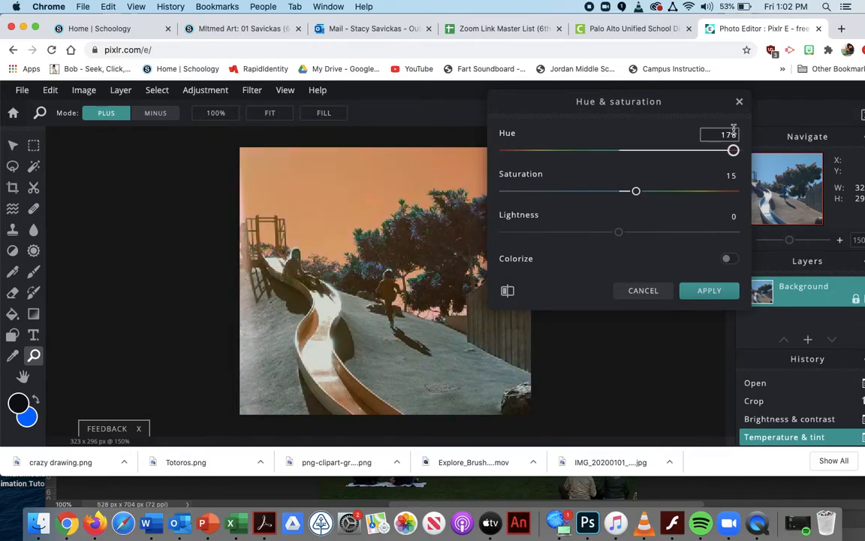
drag(734, 150, 678, 150)
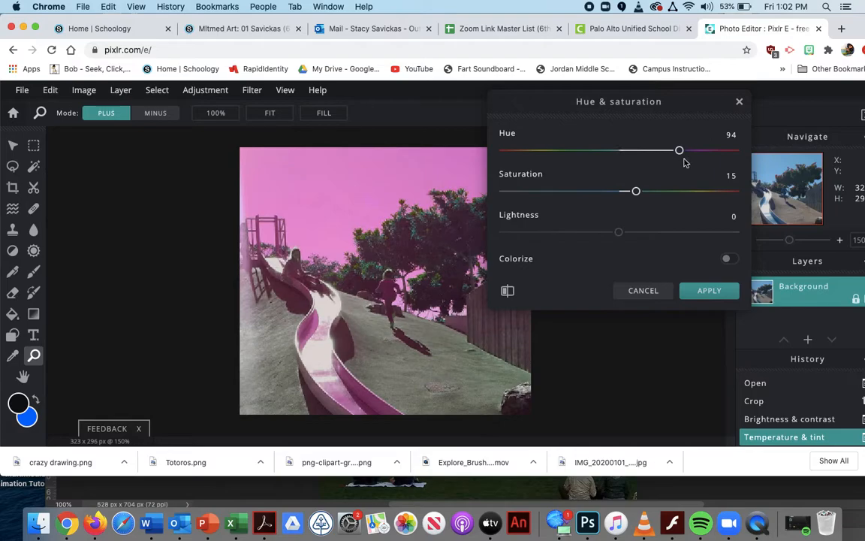
drag(679, 150, 620, 151)
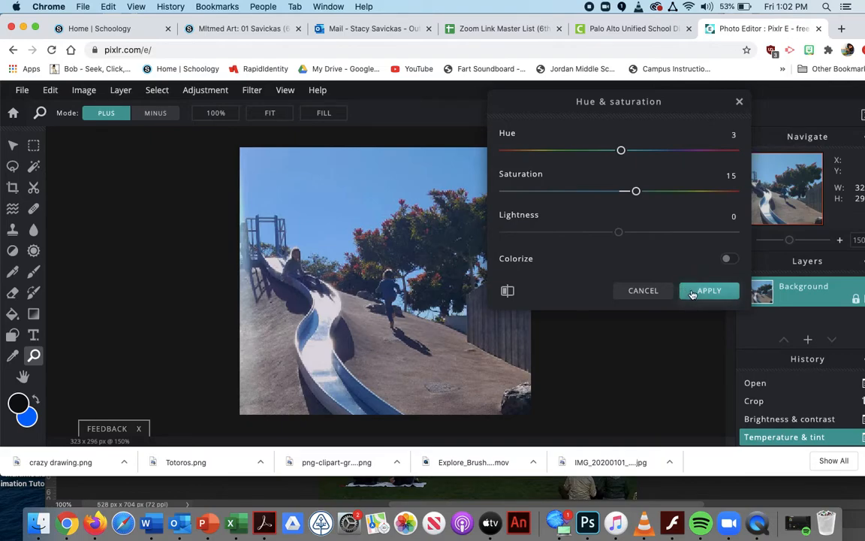
click(708, 291)
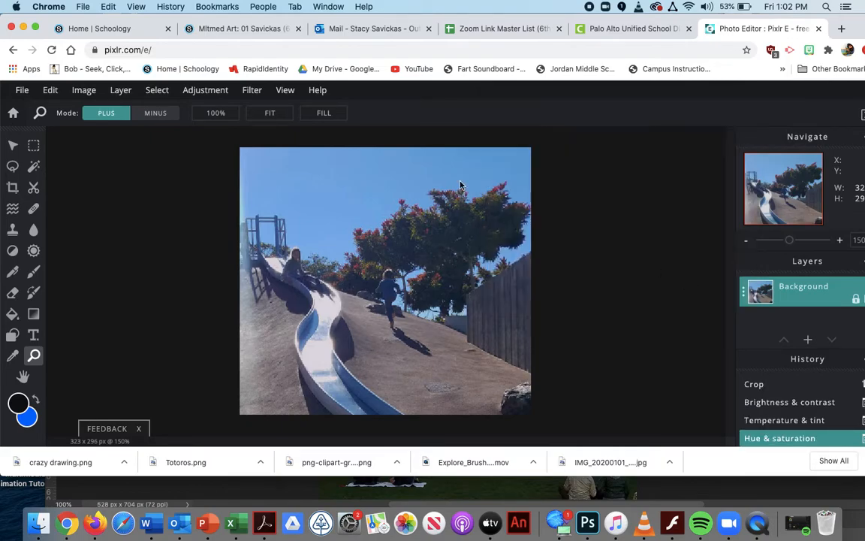